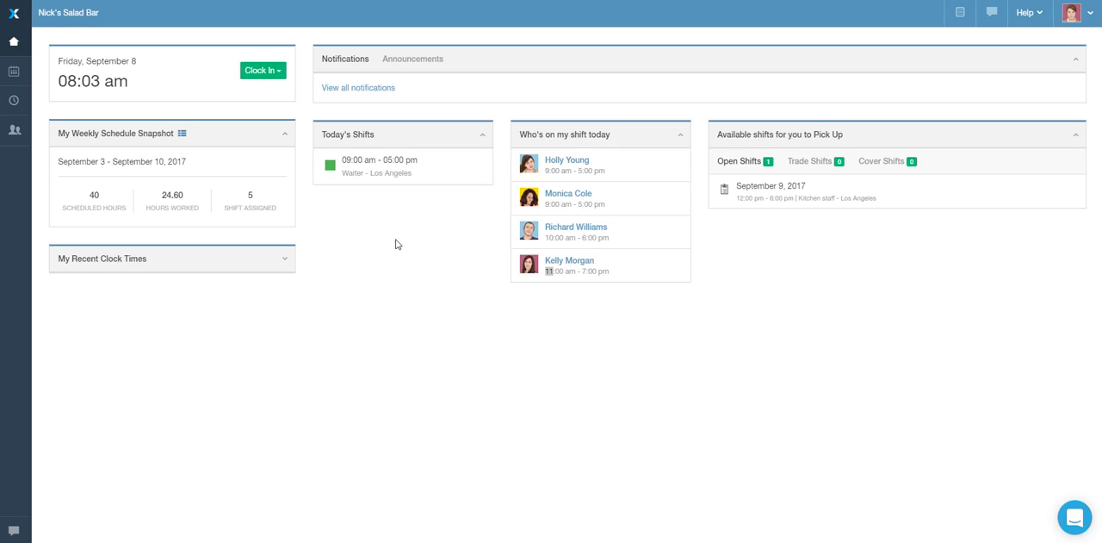
{"action": "mouse_move", "coordinate": [899, 86]}
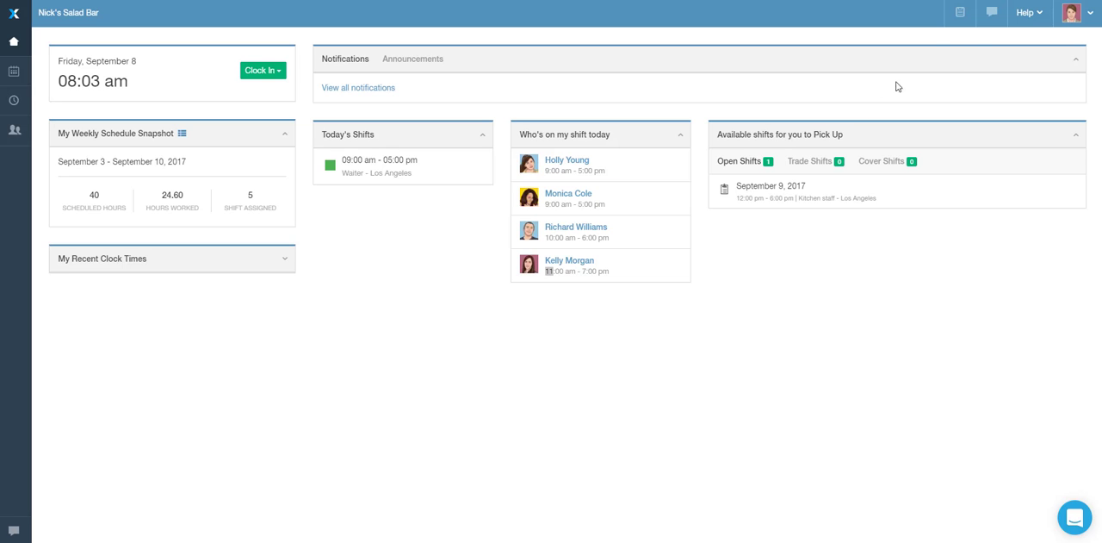
{"action": "mouse_move", "coordinate": [960, 12]}
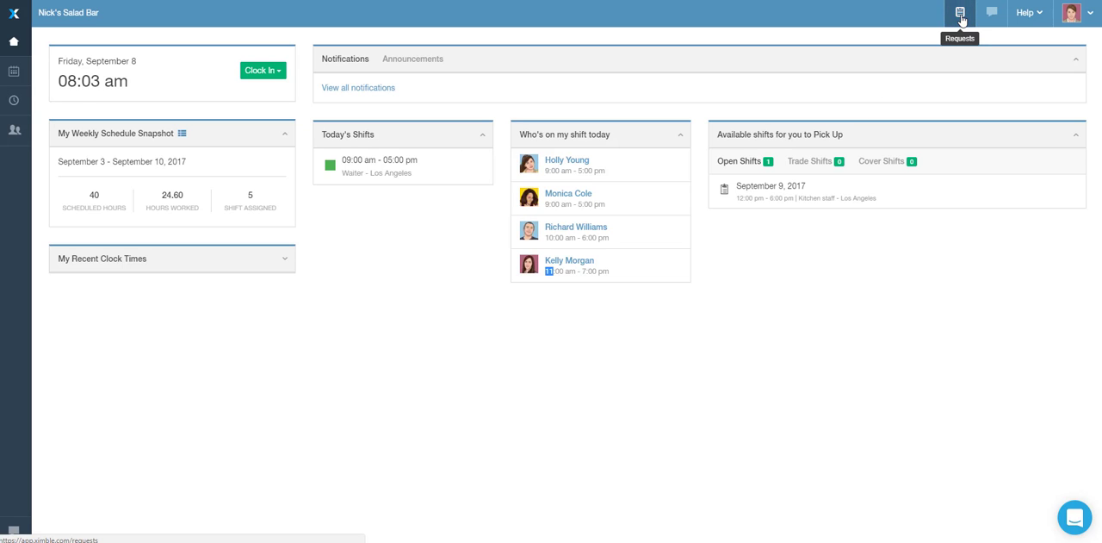
Step: Filter the Requests page to show only Time-Off requests
{"action": "left_click", "coordinate": [959, 12]}
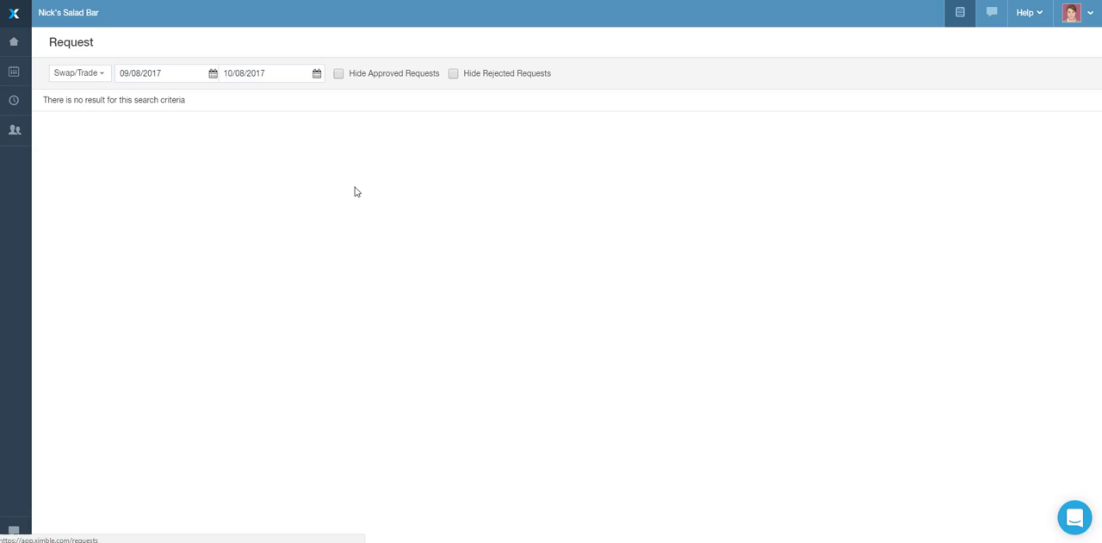
{"action": "left_click", "coordinate": [78, 73]}
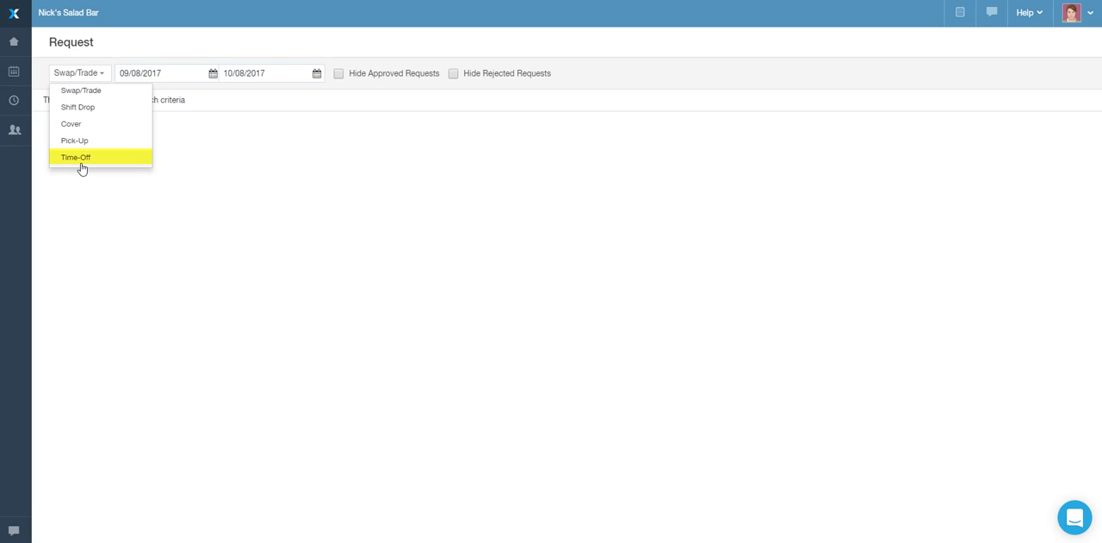
{"action": "left_click", "coordinate": [76, 156]}
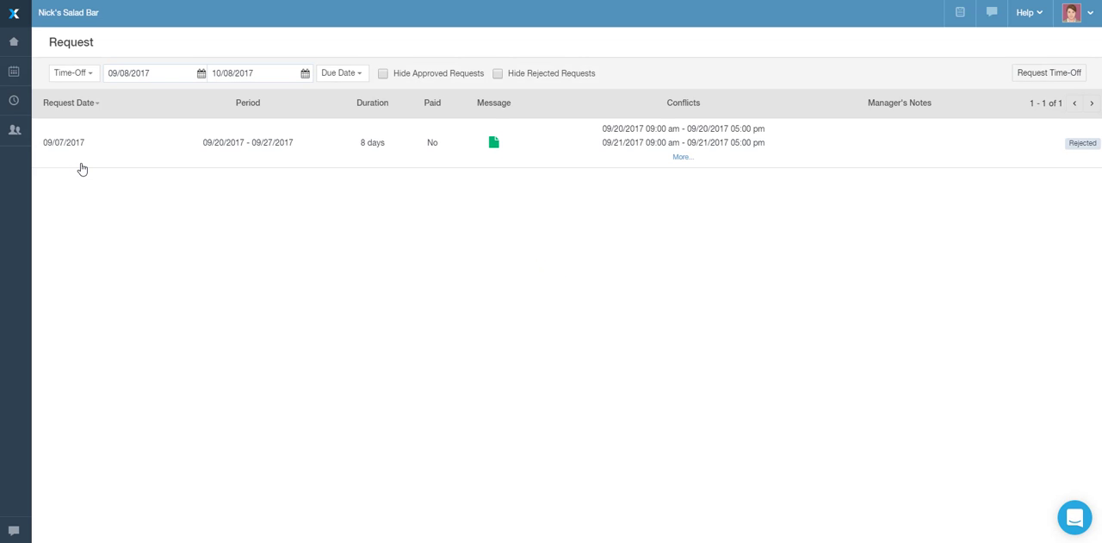
{"action": "mouse_move", "coordinate": [495, 223]}
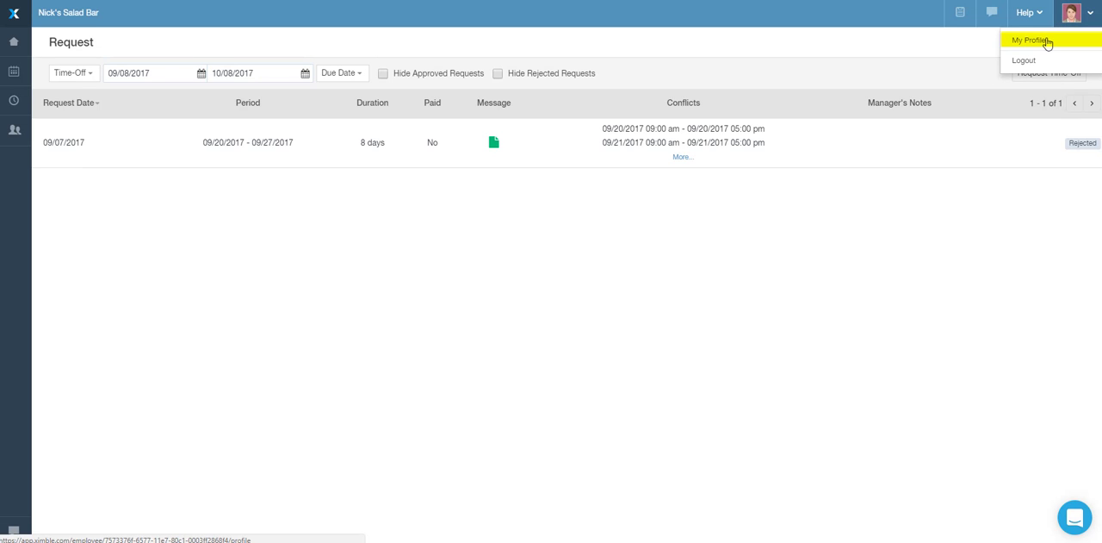
Step: Go to My Profile's Time-Off tab and start a new time-off request
{"action": "left_click", "coordinate": [1030, 39]}
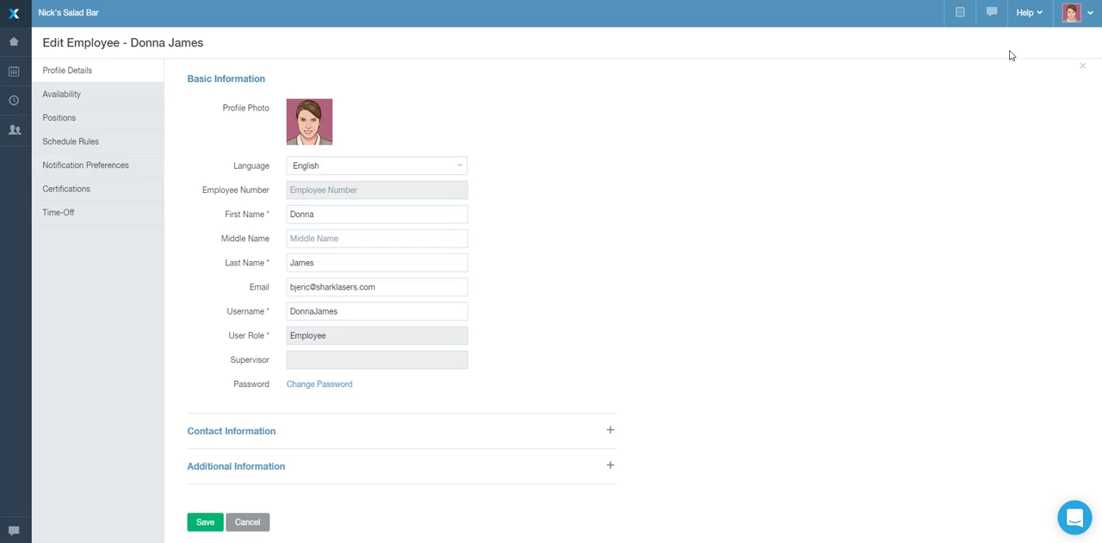
{"action": "left_click", "coordinate": [58, 212]}
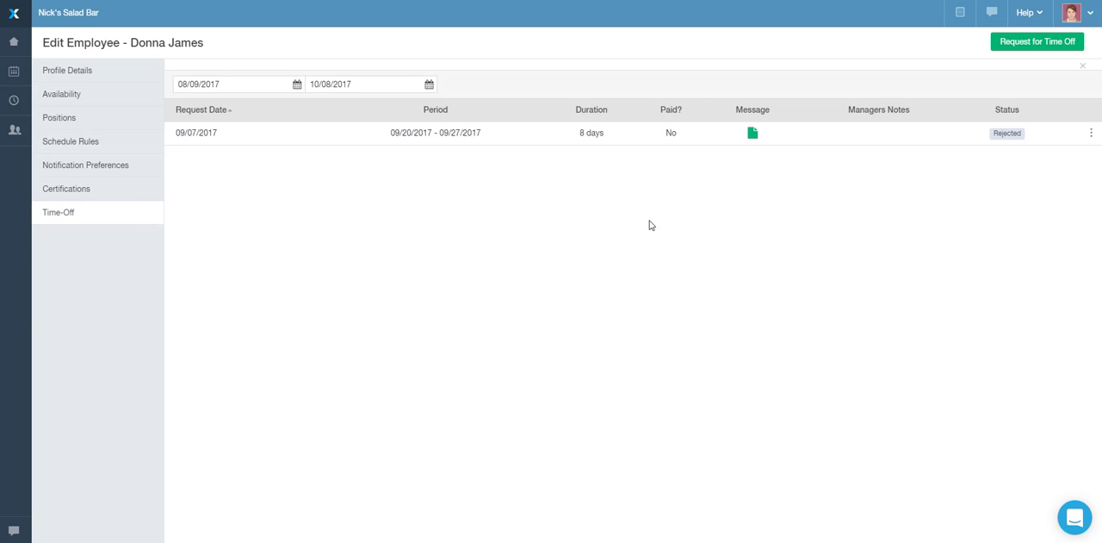
{"action": "left_click", "coordinate": [1037, 41]}
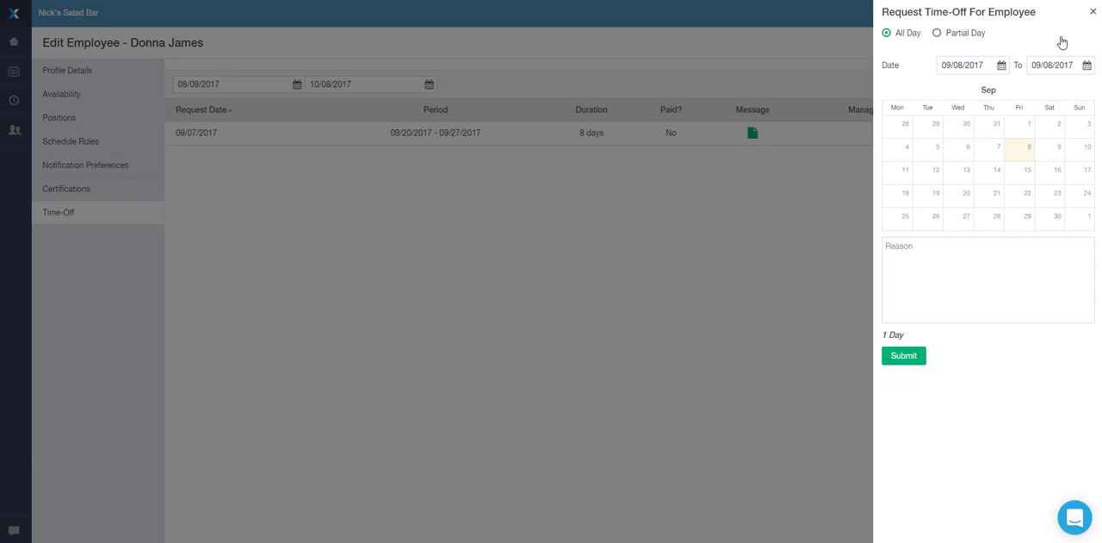
Step: Set an All Day request from 09/11/2017 to 09/17/2017
{"action": "left_click", "coordinate": [937, 33]}
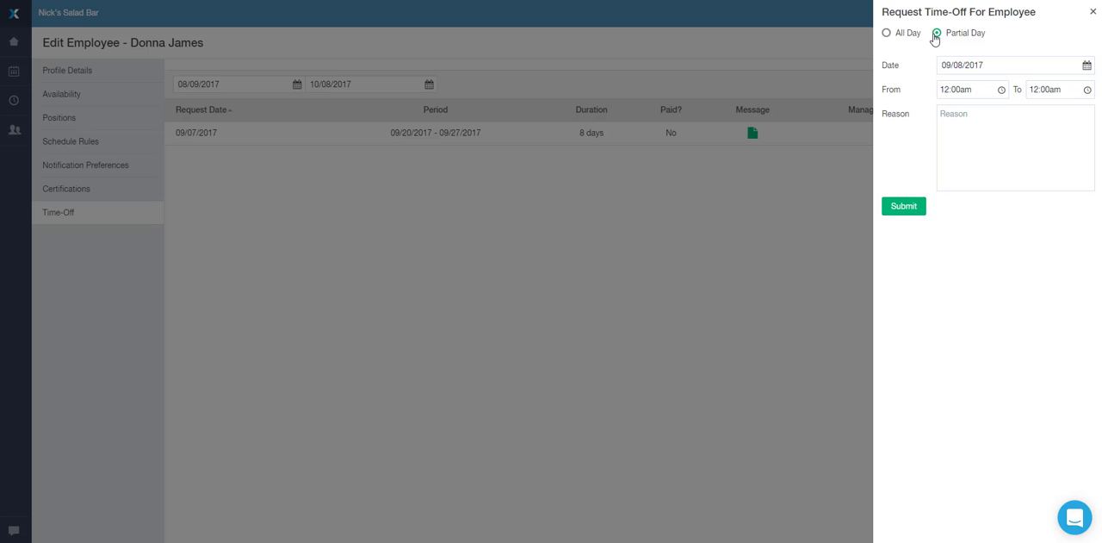
{"action": "left_click", "coordinate": [885, 33]}
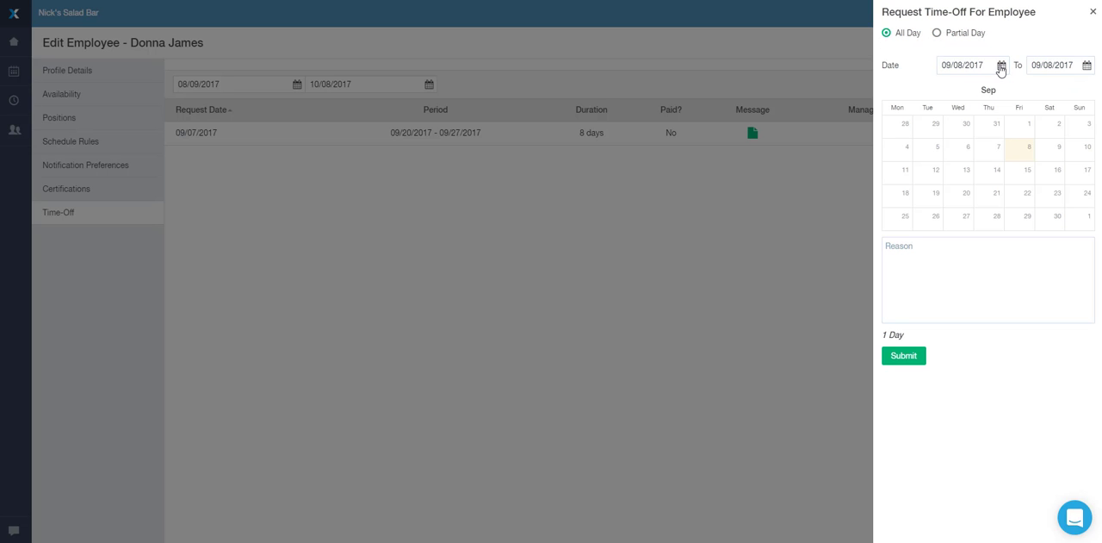
{"action": "left_click", "coordinate": [906, 169]}
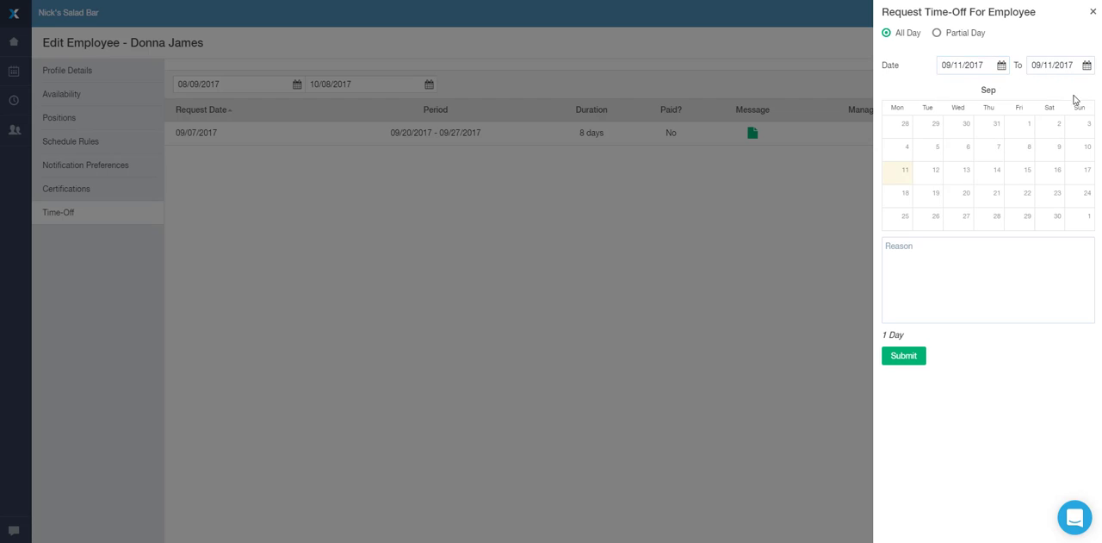
{"action": "left_click", "coordinate": [1061, 66]}
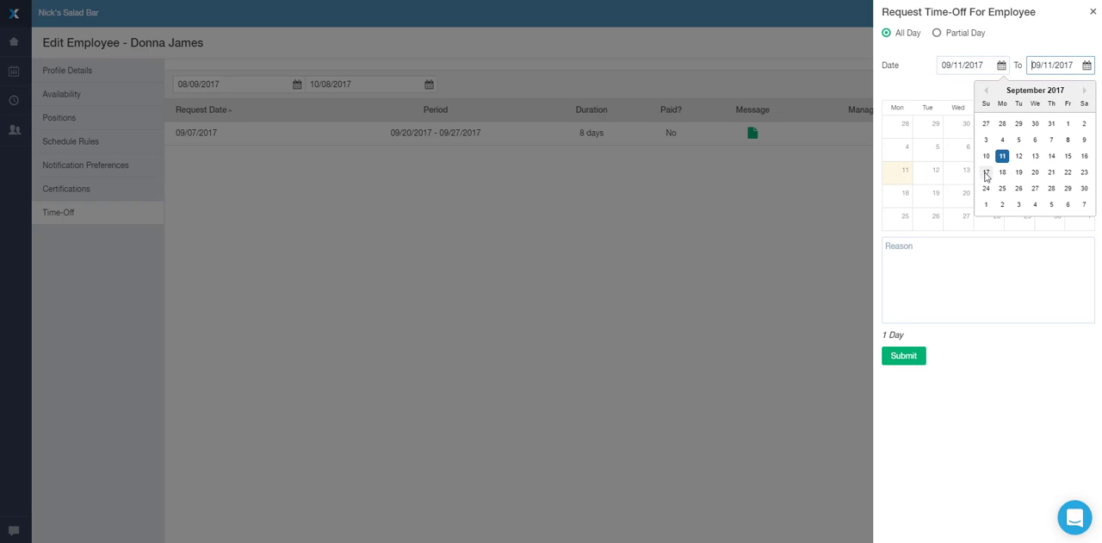
{"action": "left_click", "coordinate": [1087, 172]}
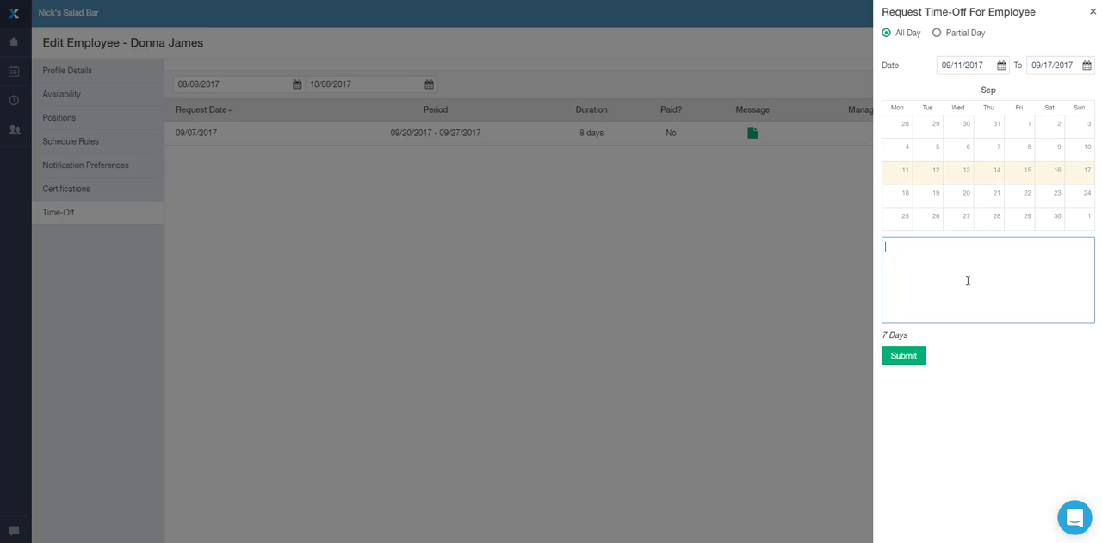
Step: Add the message 'Option' and submit the time-off request
{"action": "type", "text": "Optional message"}
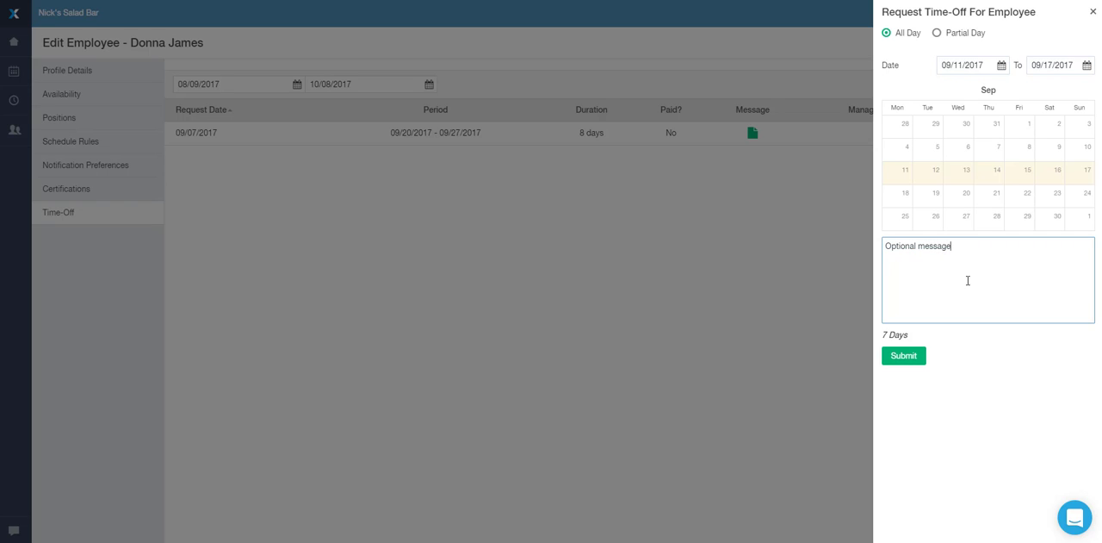
{"action": "left_click", "coordinate": [904, 354]}
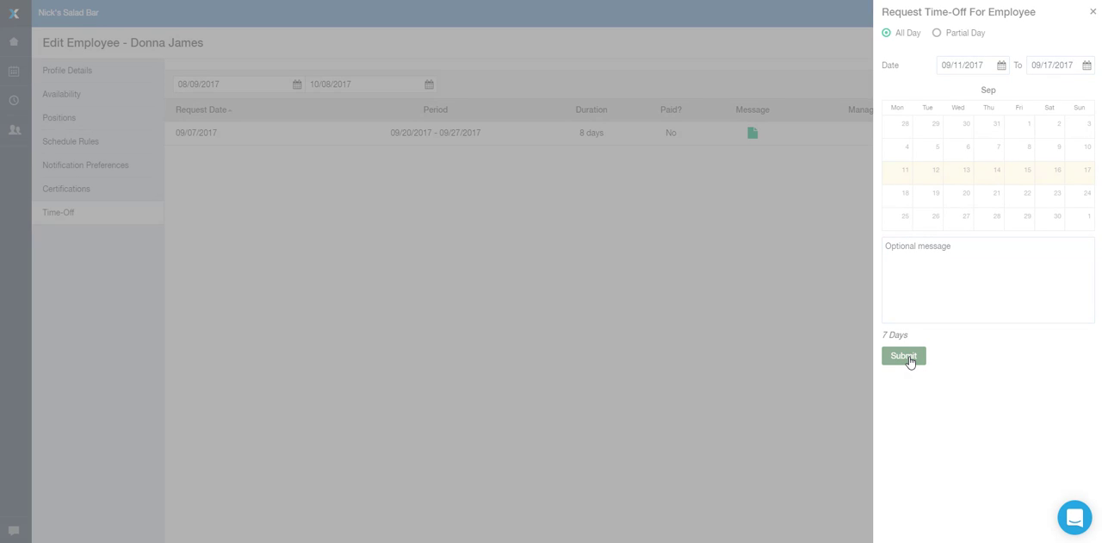
{"action": "left_click", "coordinate": [902, 355]}
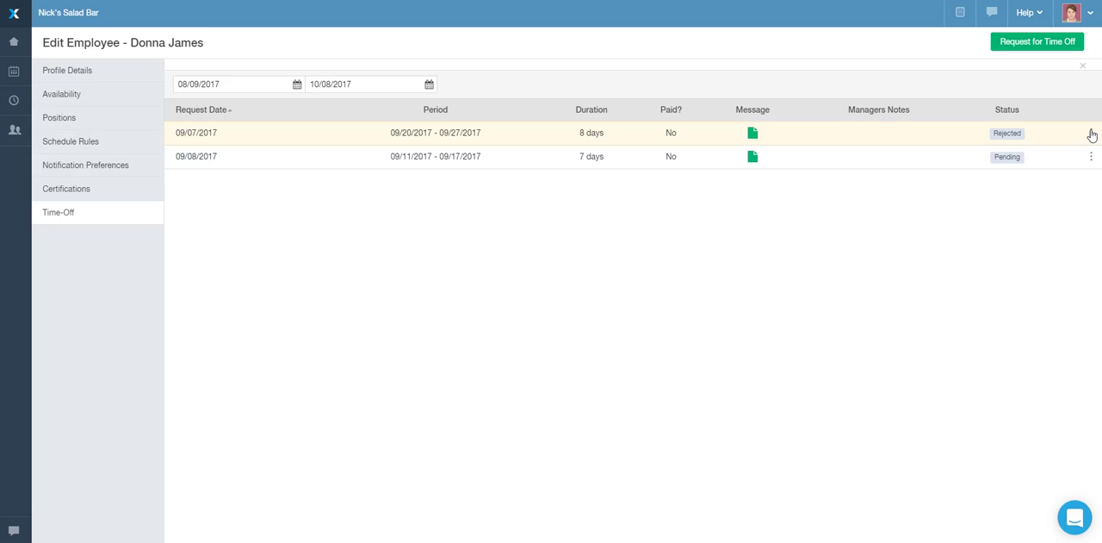
Step: Open the actions menu for the rejected September 20–27 request
{"action": "left_click", "coordinate": [1092, 133]}
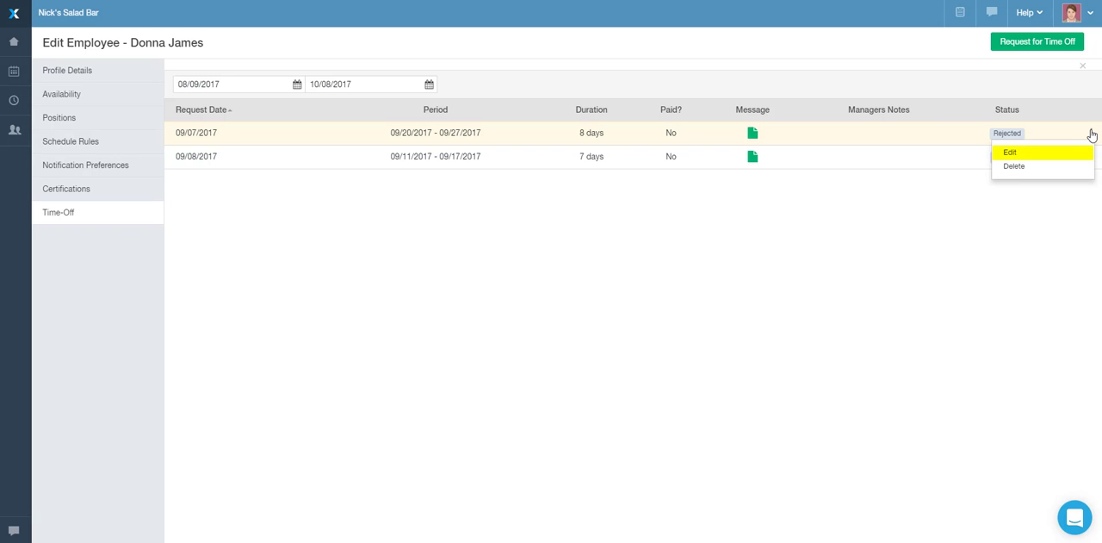